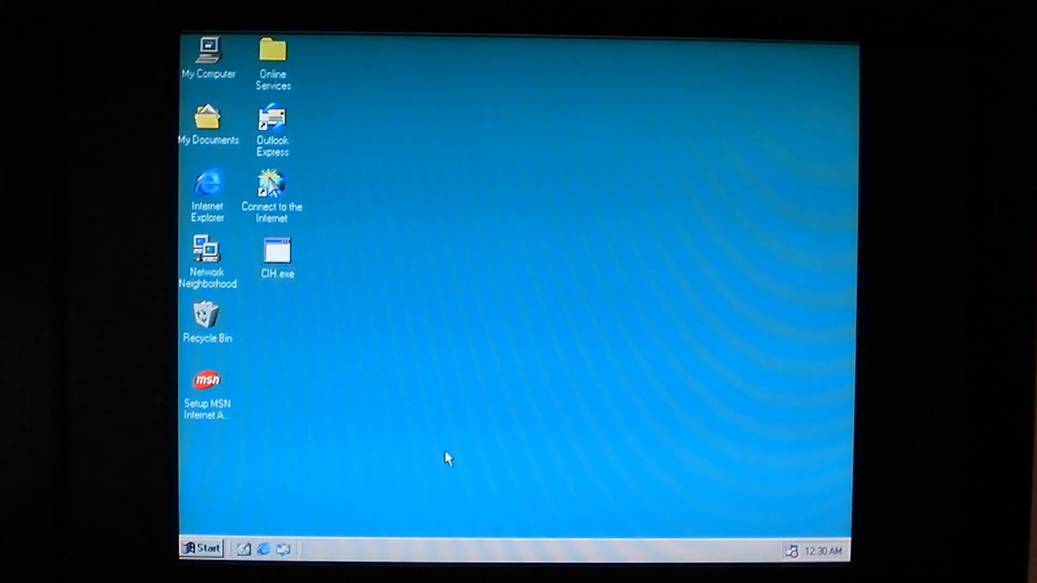
mouse_move(373, 334)
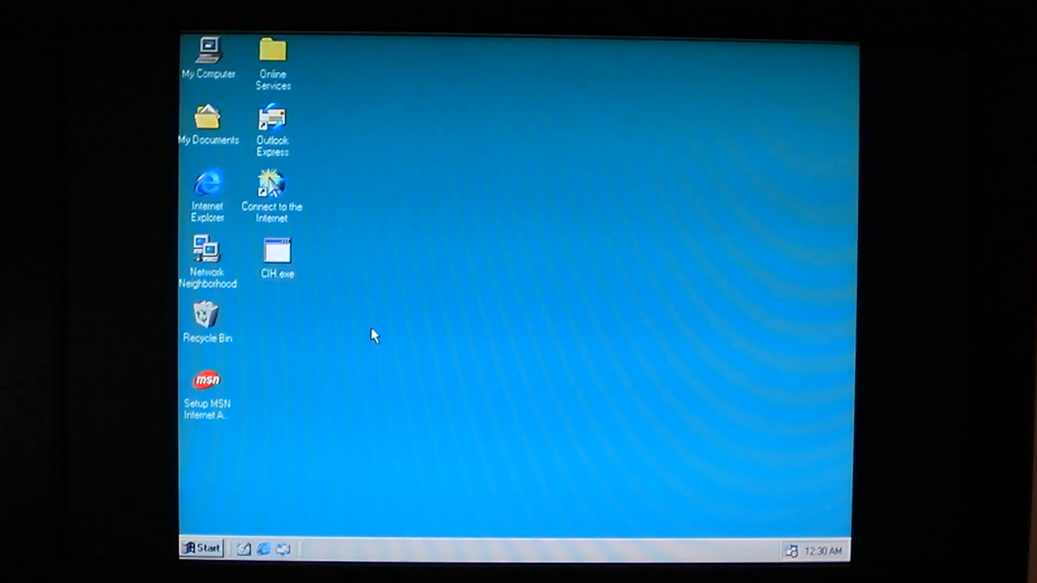
mouse_move(810, 556)
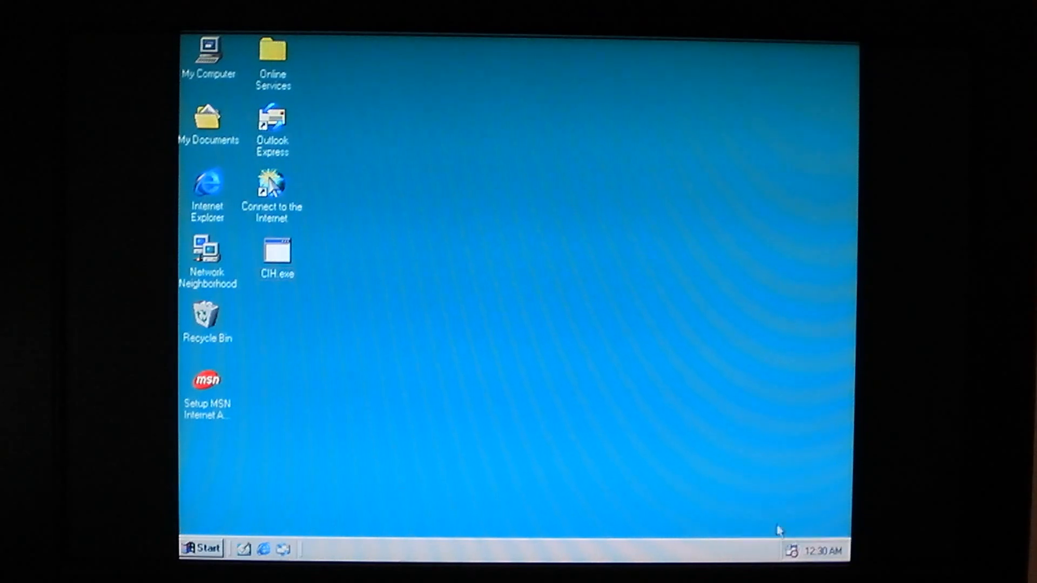
mouse_move(320, 281)
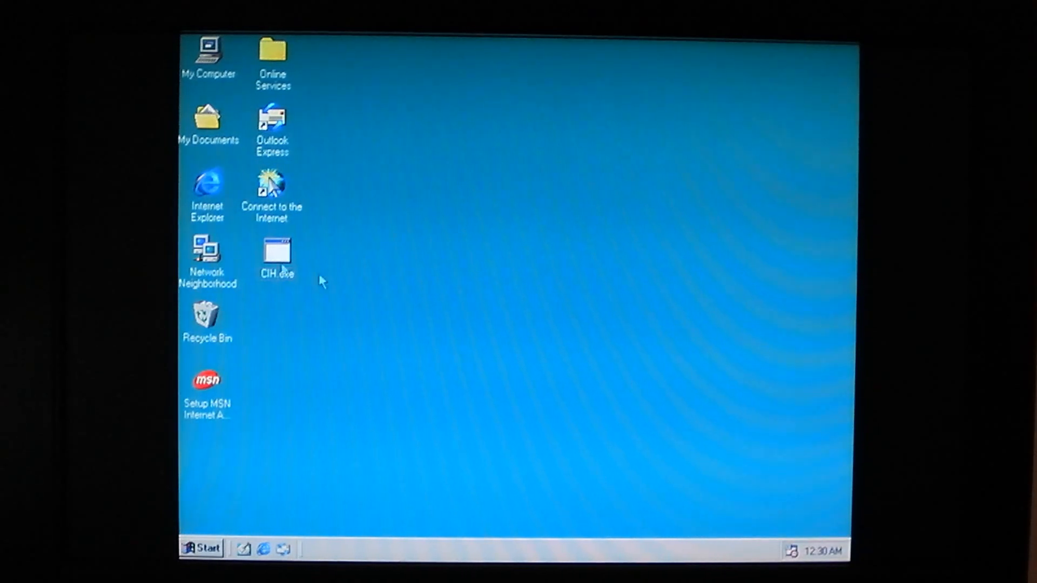
Step: Browse the C: drive into the Windows folder and view its files
click(274, 256)
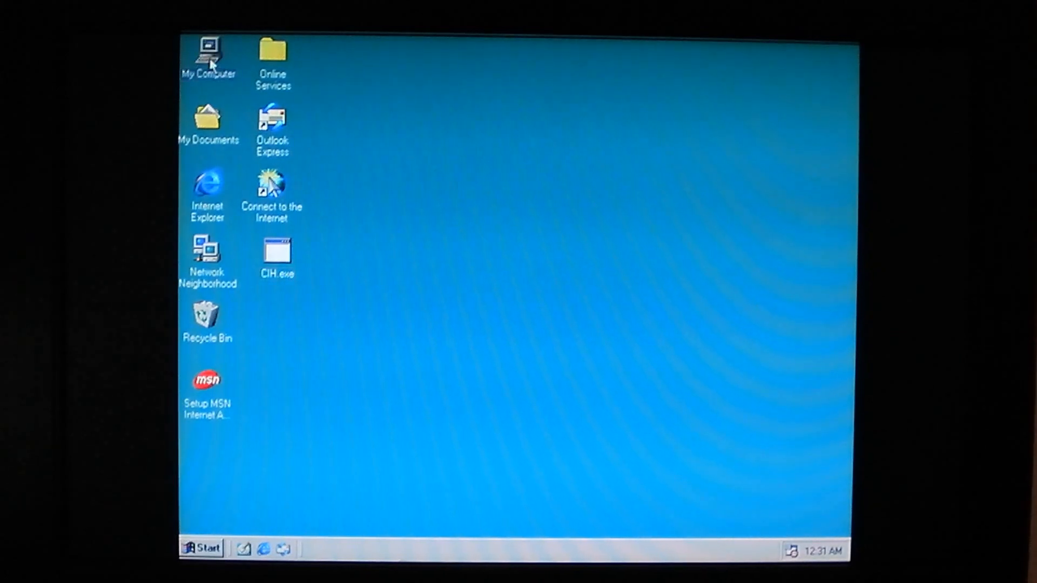
double_click(207, 56)
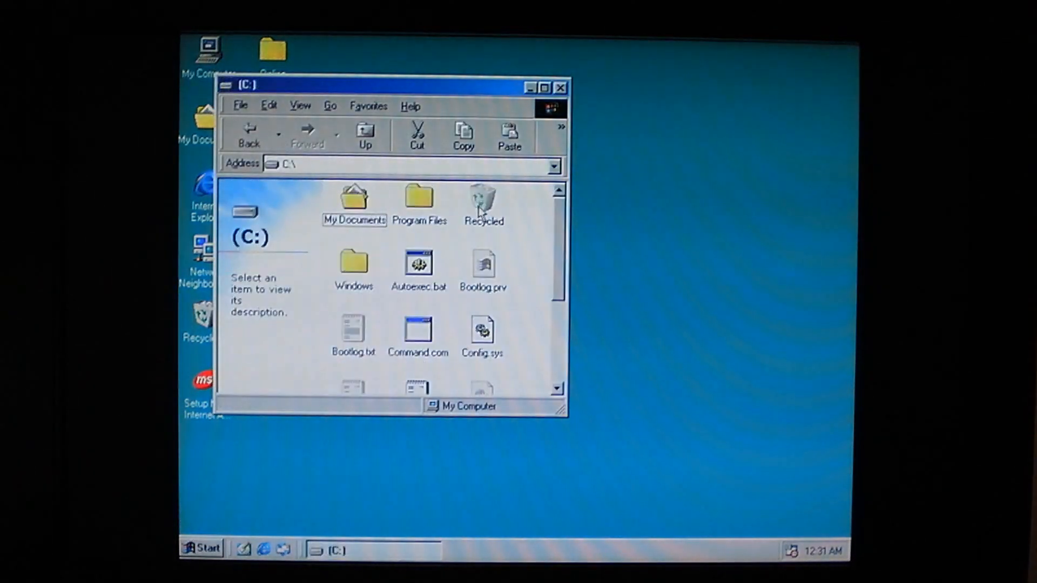
double_click(353, 263)
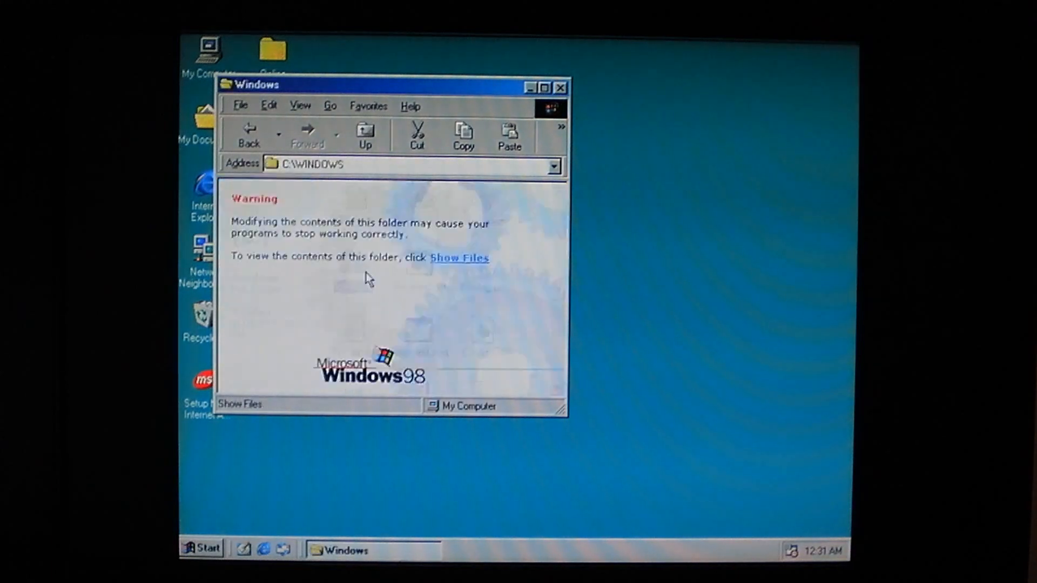
click(459, 257)
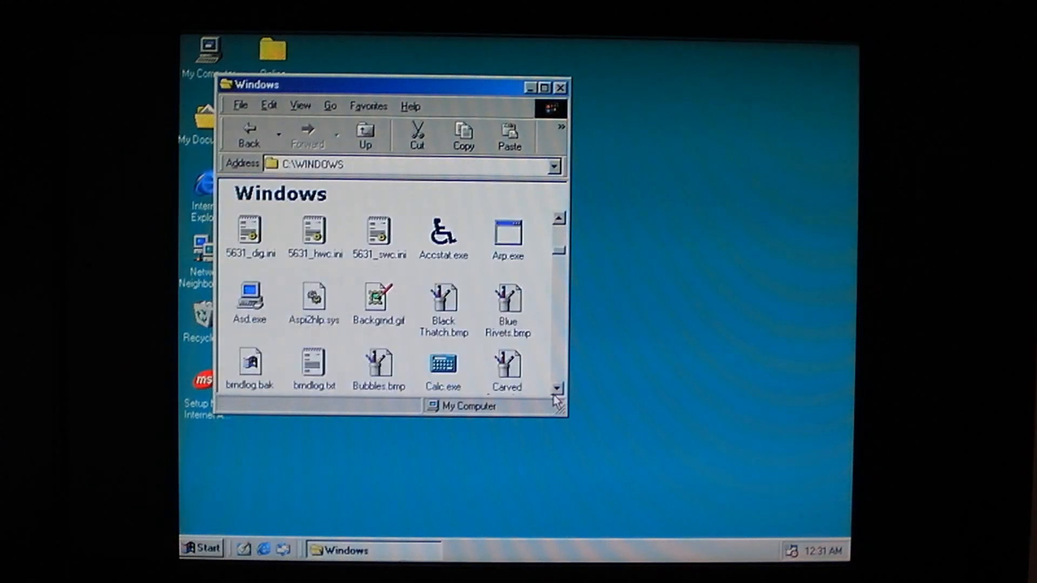
click(443, 364)
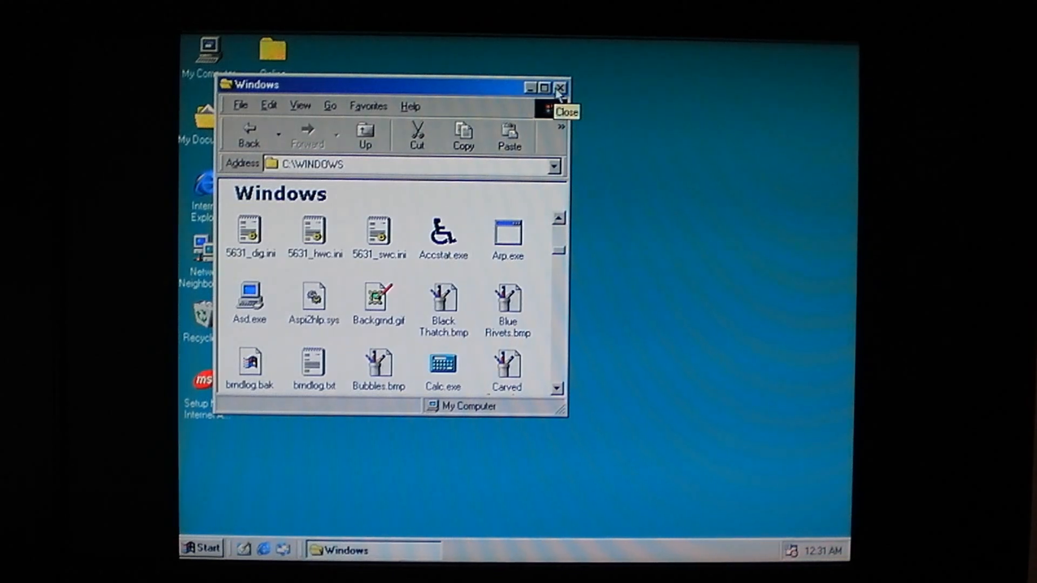
Step: Close the Windows folder, check the date and time settings, then run CIH.exe
click(560, 88)
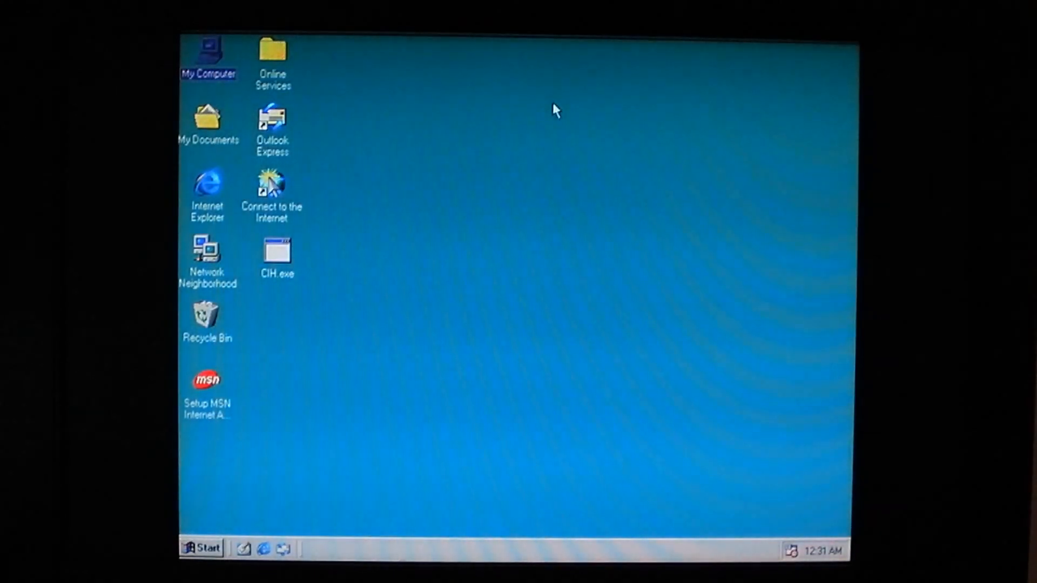
mouse_move(652, 394)
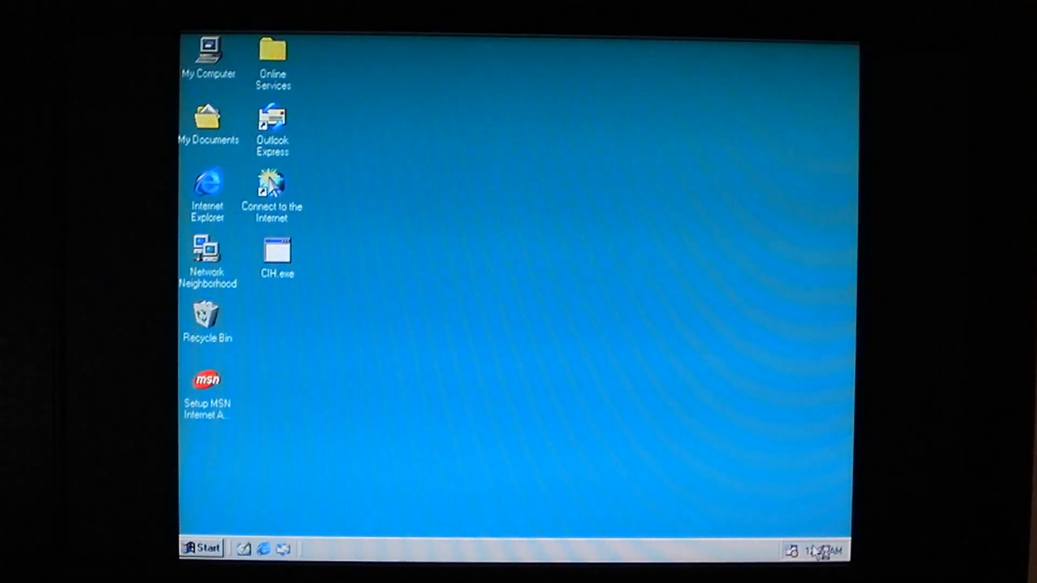
double_click(823, 548)
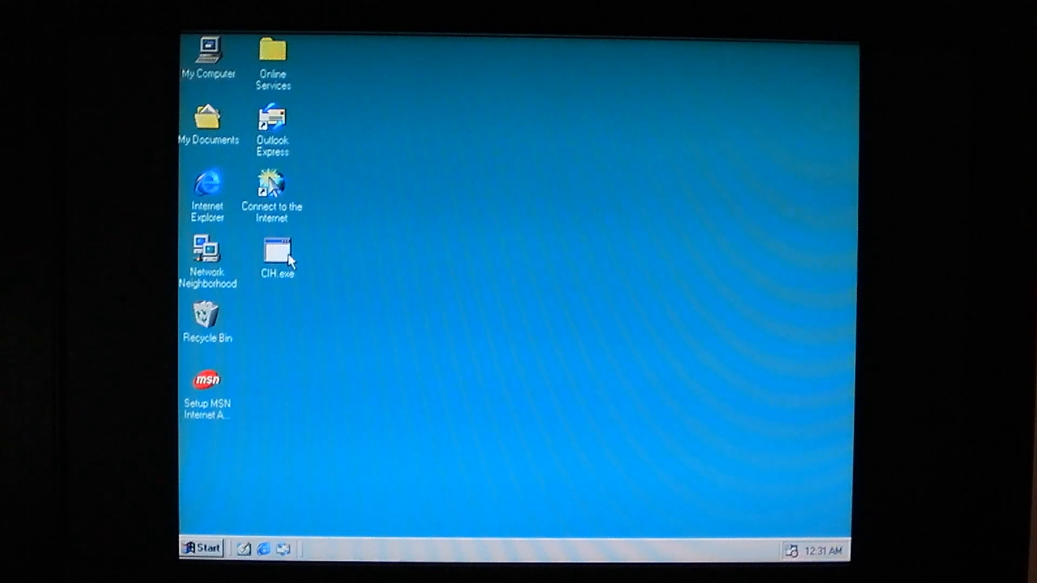
double_click(277, 254)
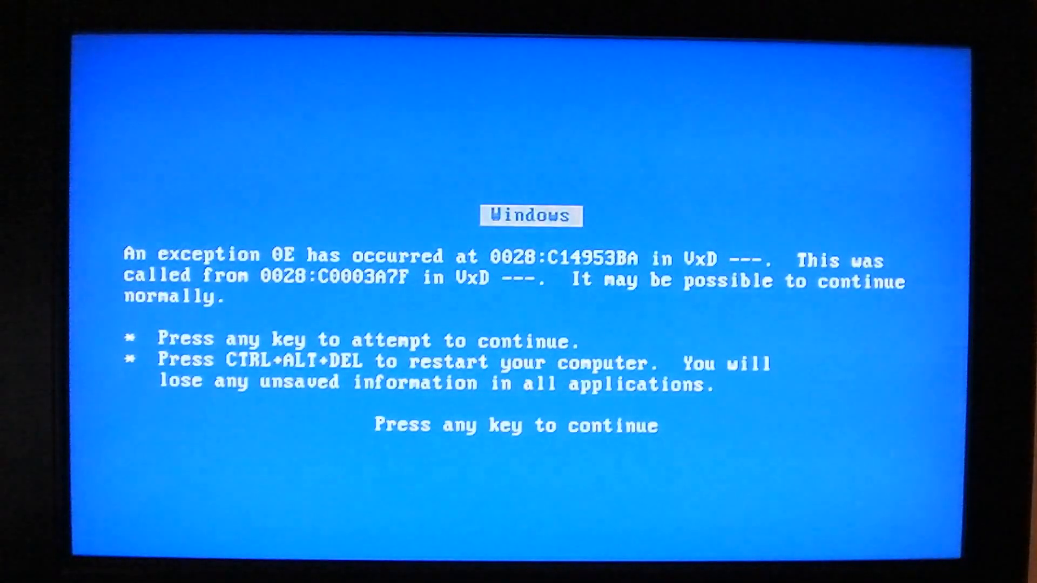